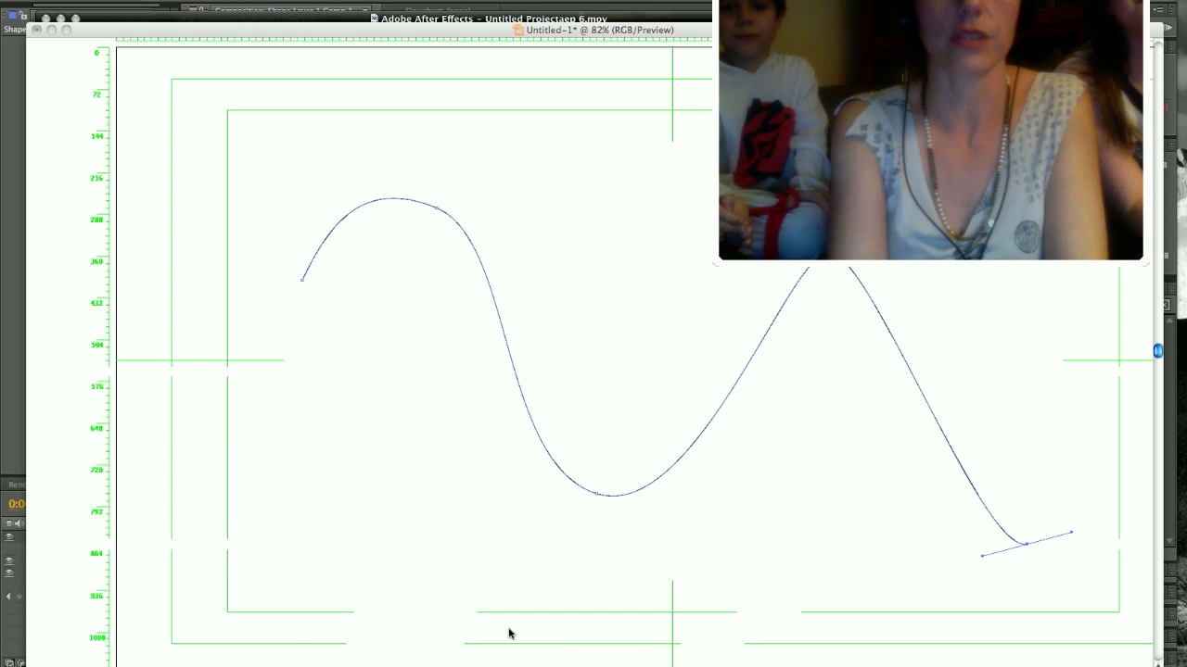
mouse_move(598, 198)
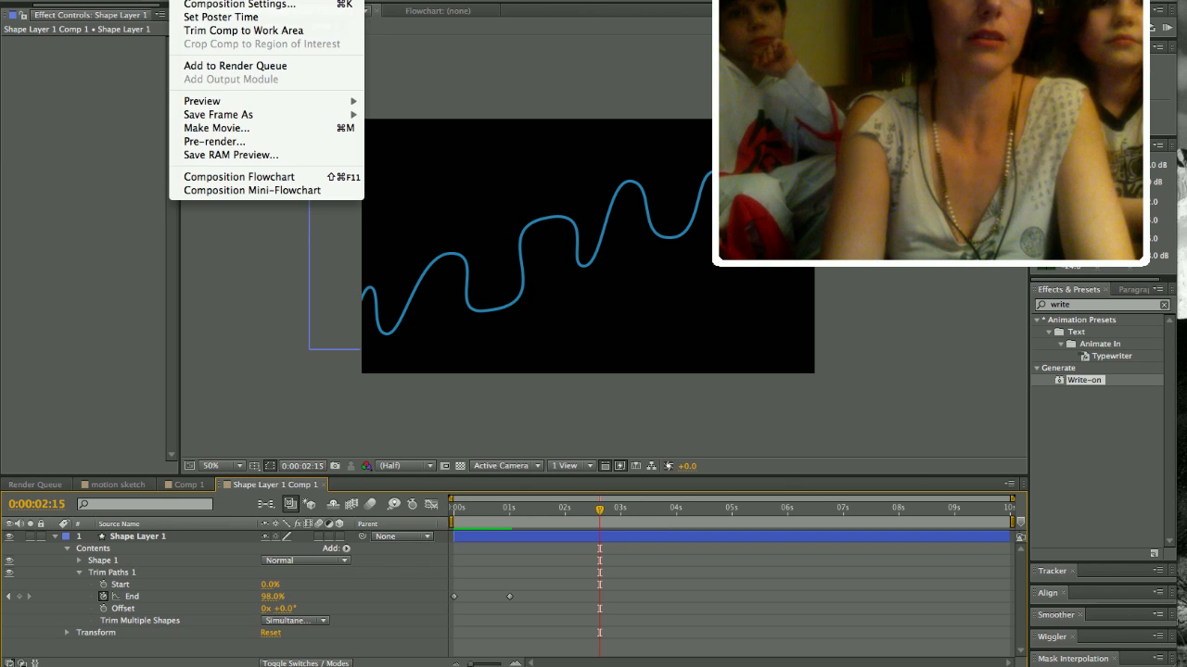
- Make a new 1280×720 composition, Comp 2, and add a full-frame medium red solid
click(239, 6)
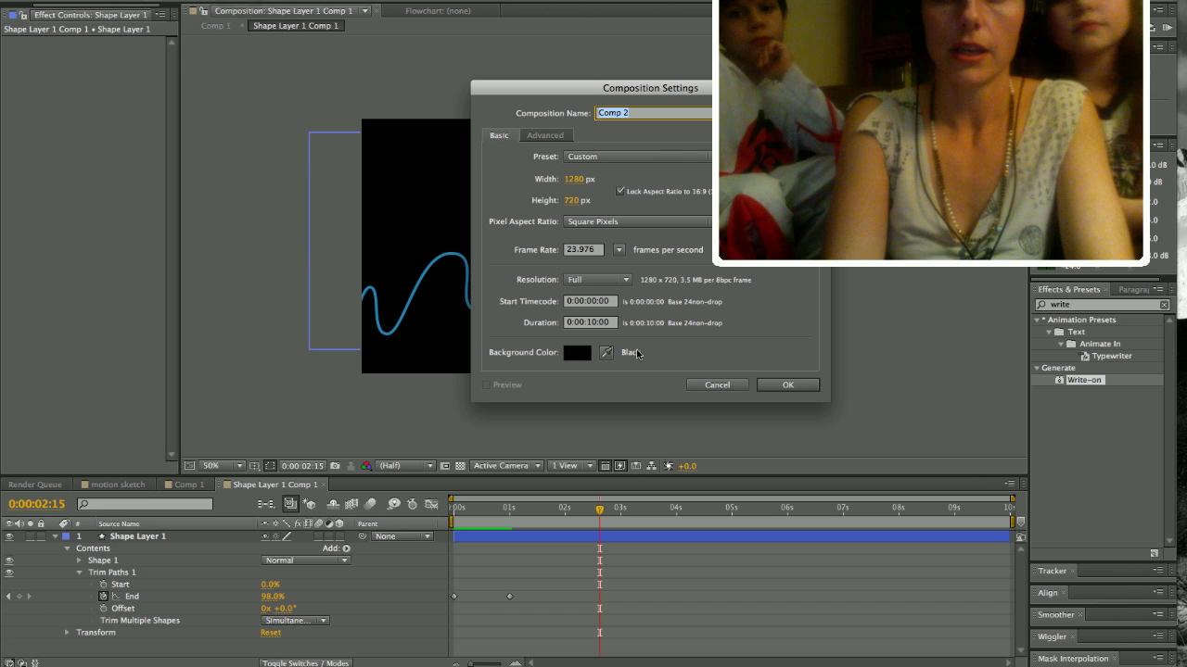
click(787, 385)
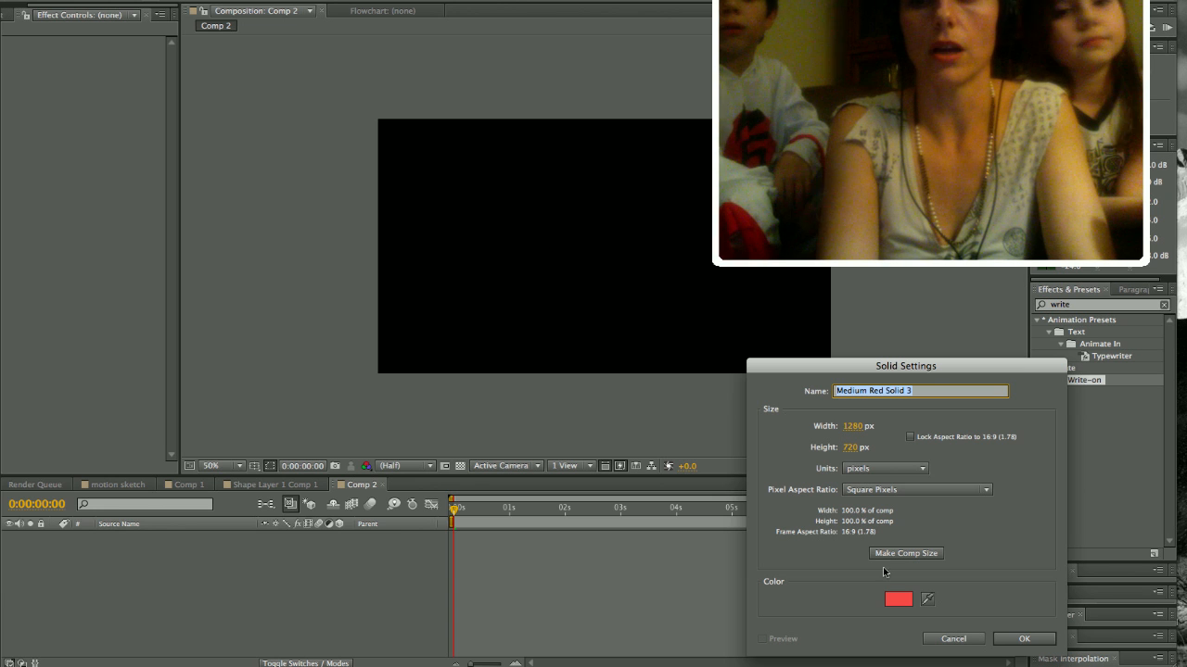
click(1023, 639)
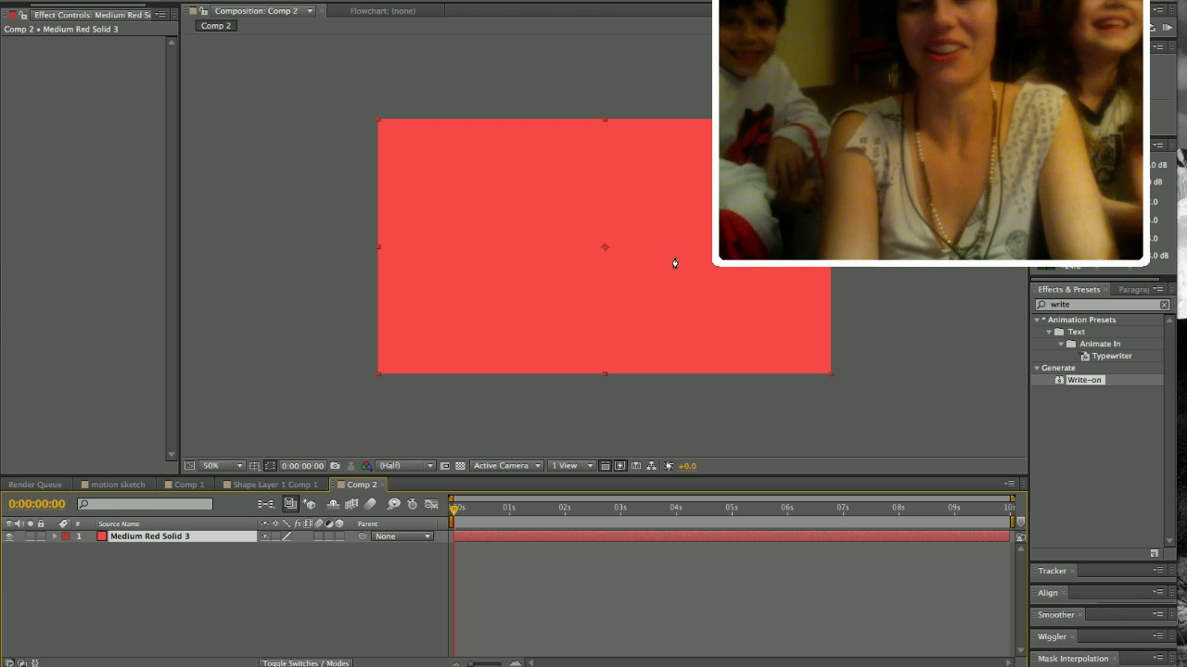
- Apply Write-on to the red solid with Paint Style set to On Transparent
double_click(1083, 380)
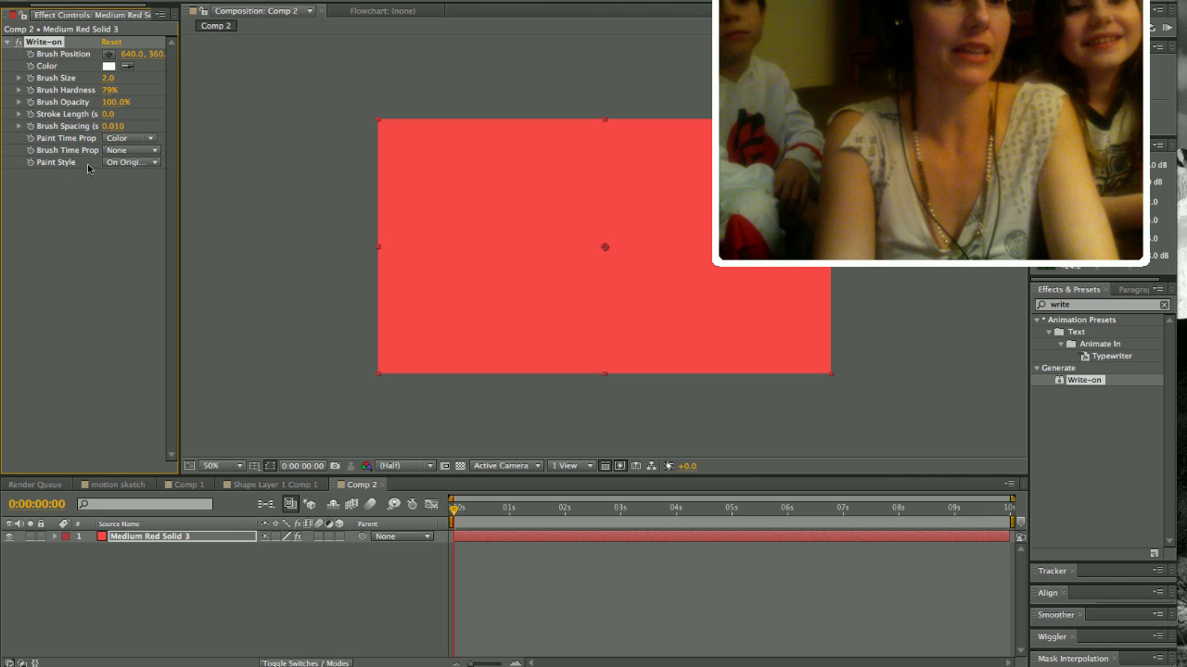
click(132, 161)
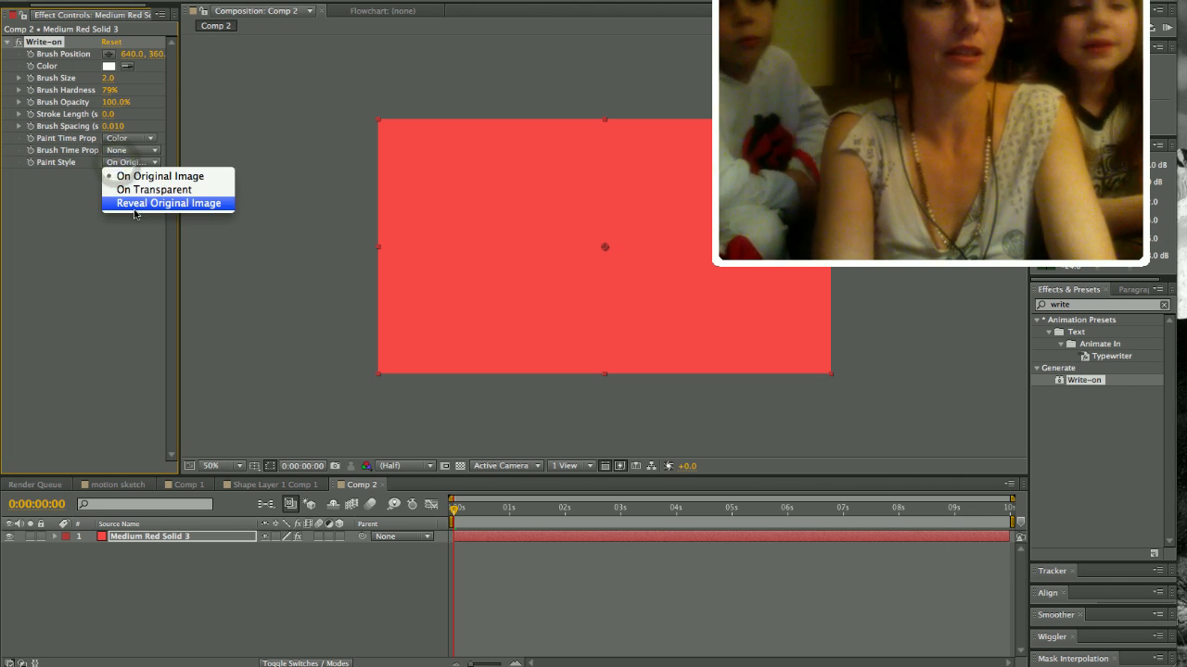
mouse_move(154, 189)
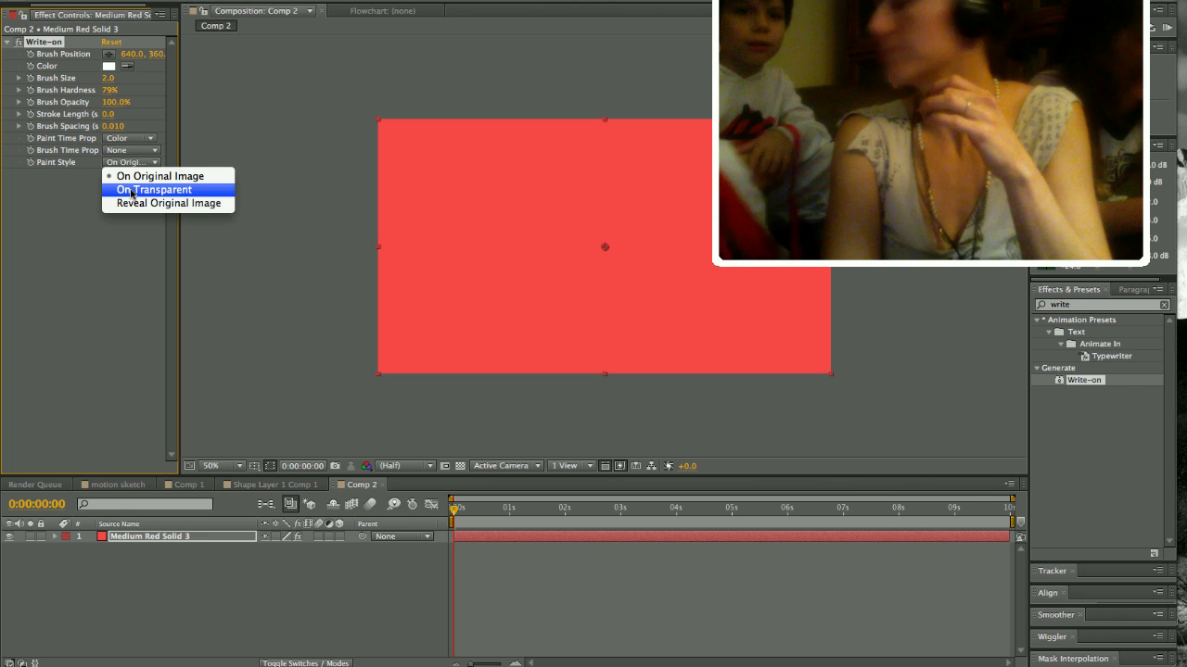
click(154, 189)
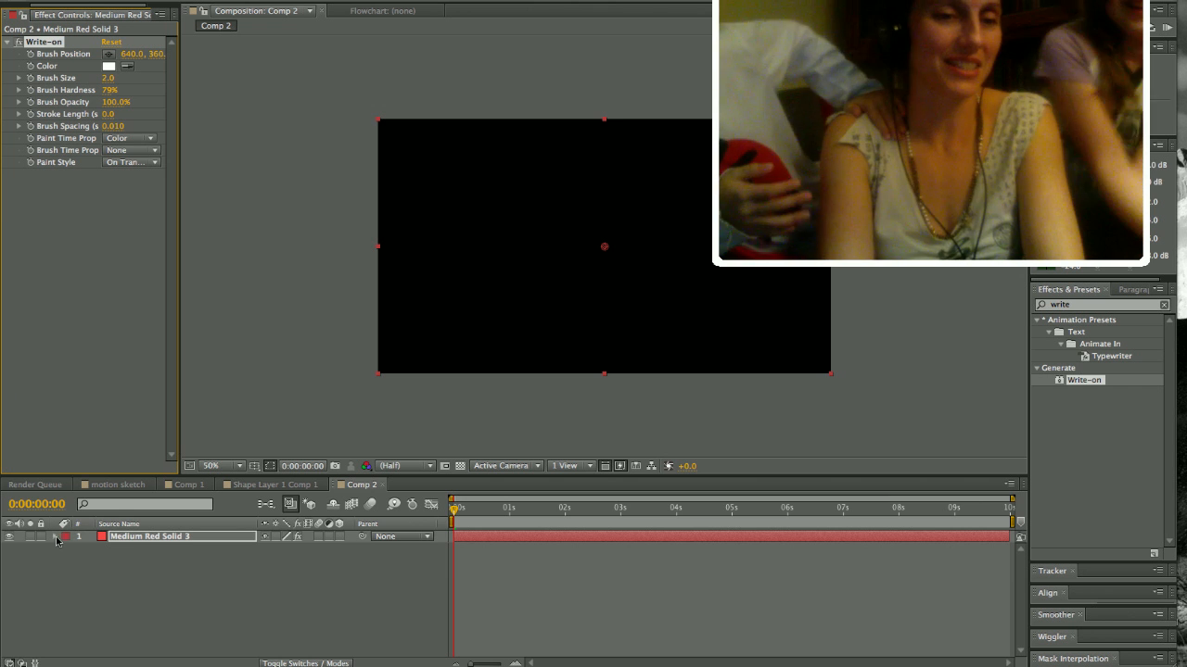
- Expand the solid's Effects to expose Write-on, then scrub the timeline to check the brush
click(58, 536)
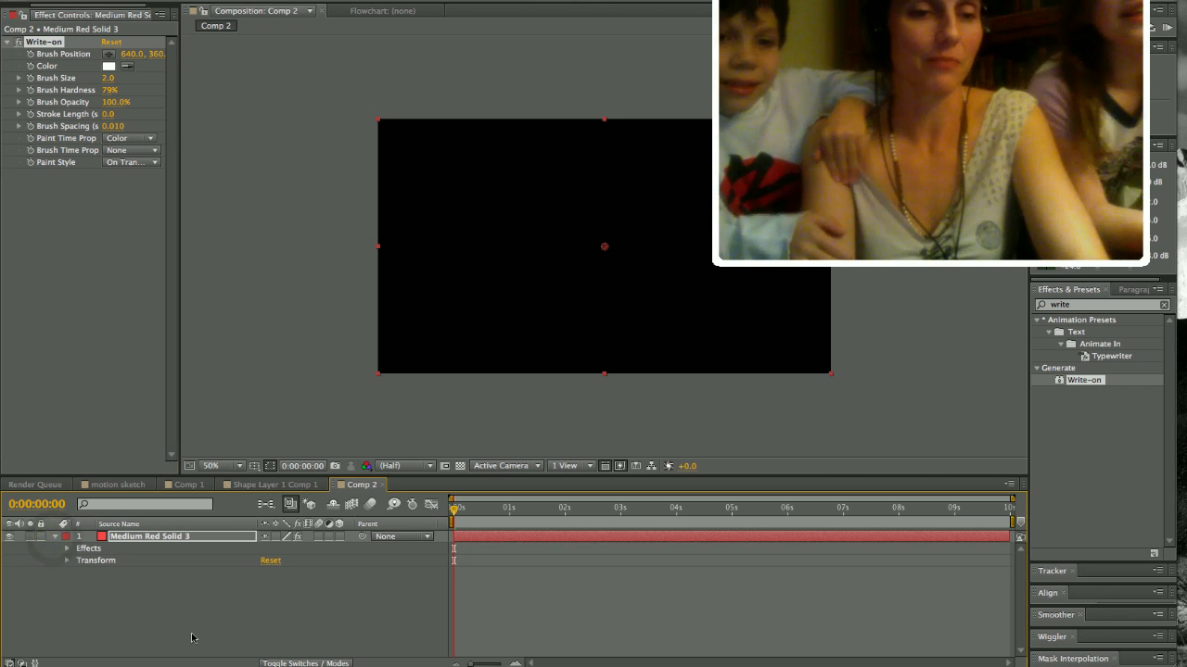
click(67, 548)
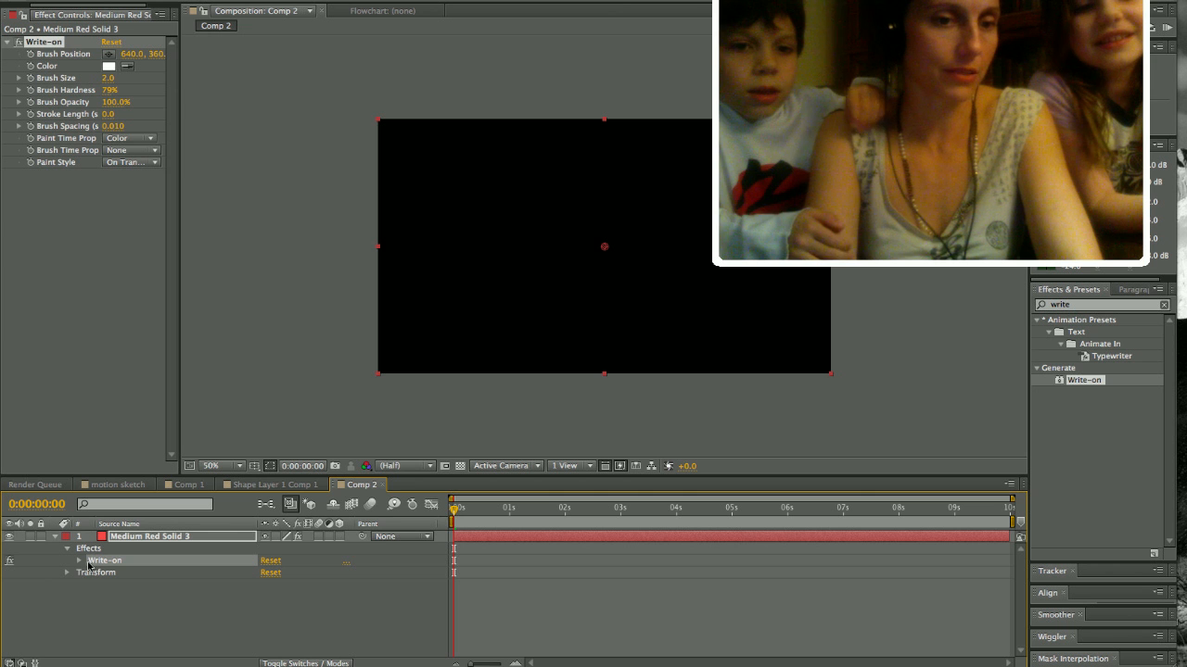
click(78, 560)
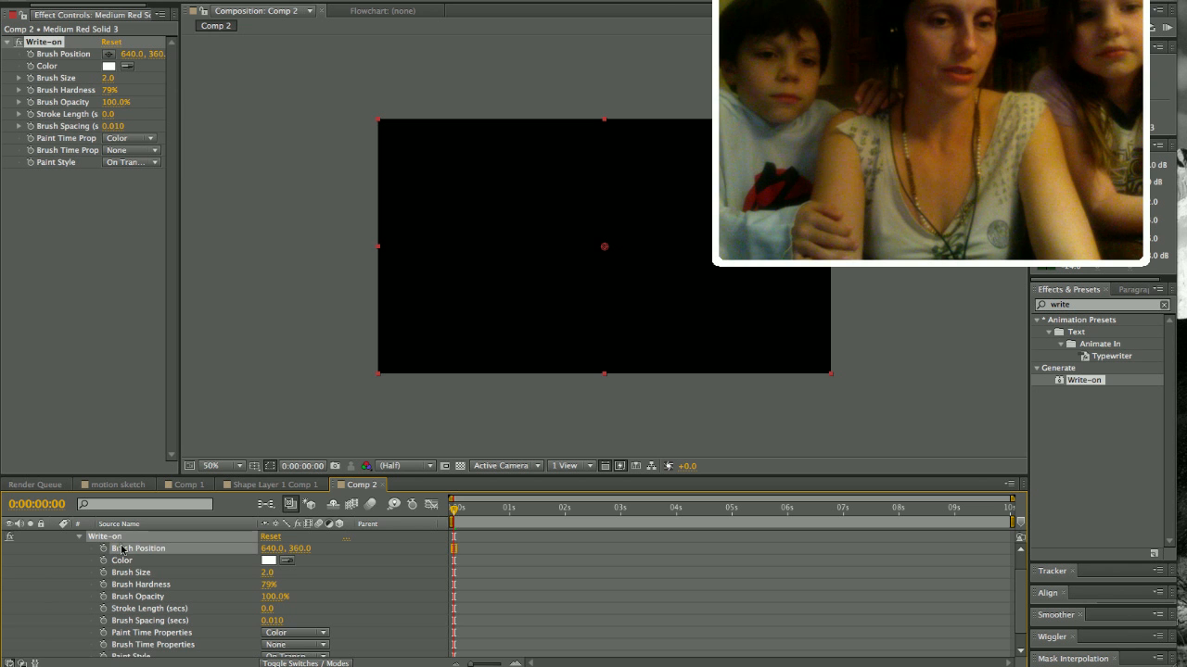
mouse_move(103, 553)
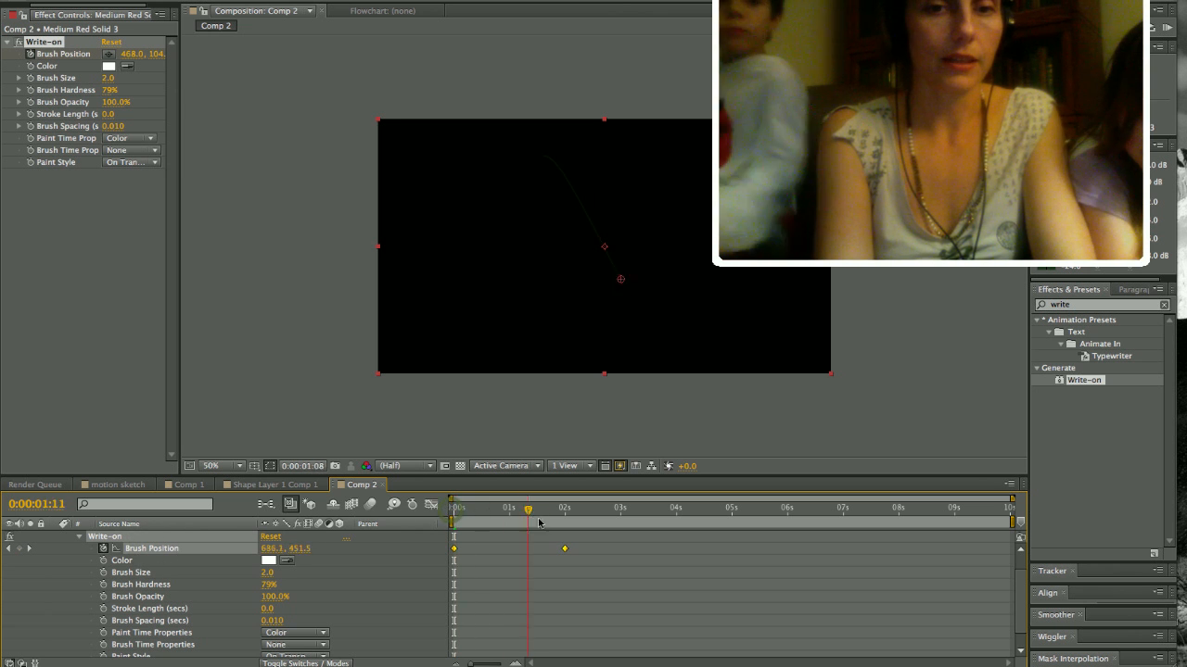
drag(529, 509, 547, 510)
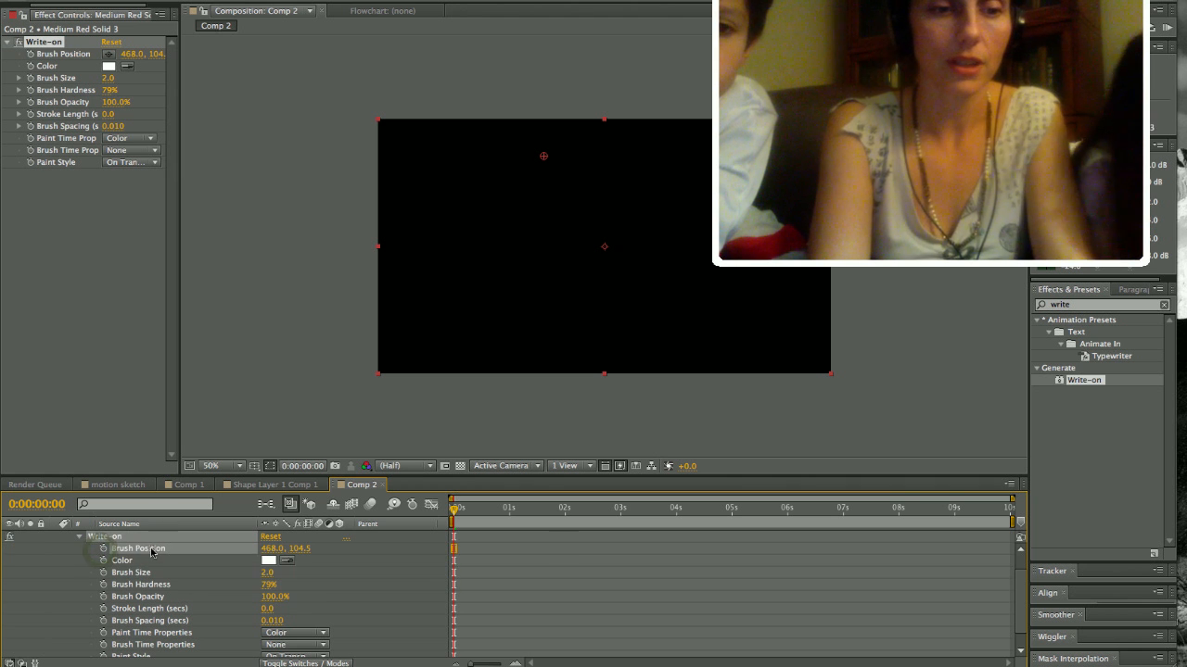
mouse_move(104, 548)
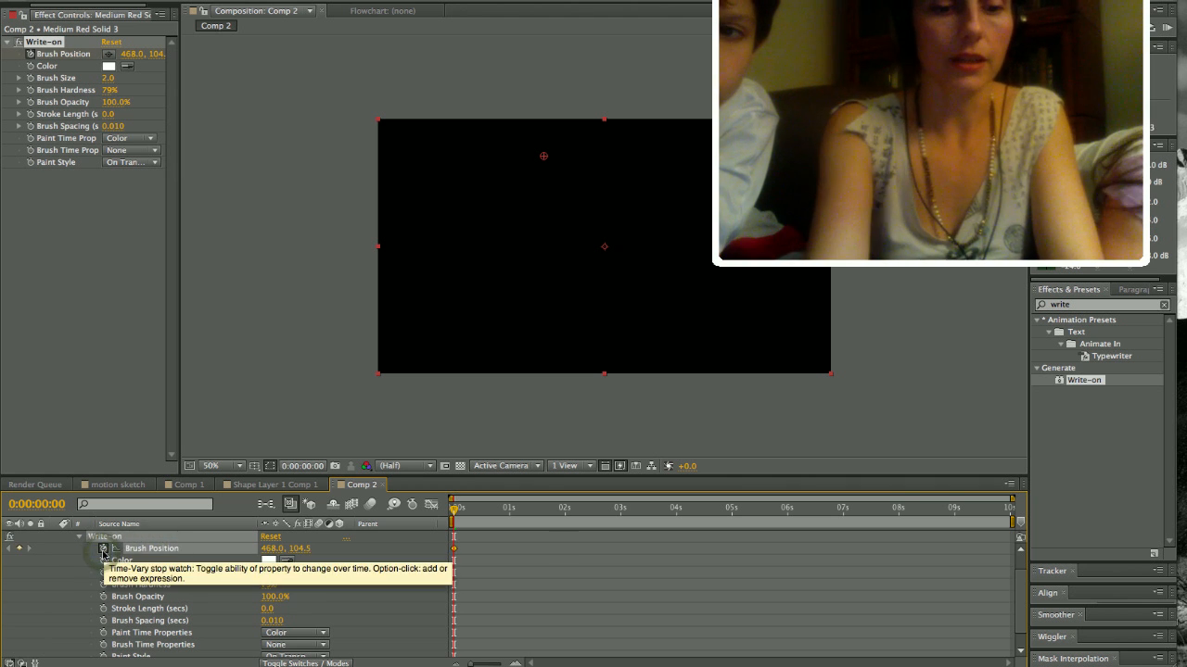
- Enable keyframing on Write-on's Brush Position so the brush follows the wavy path
click(103, 547)
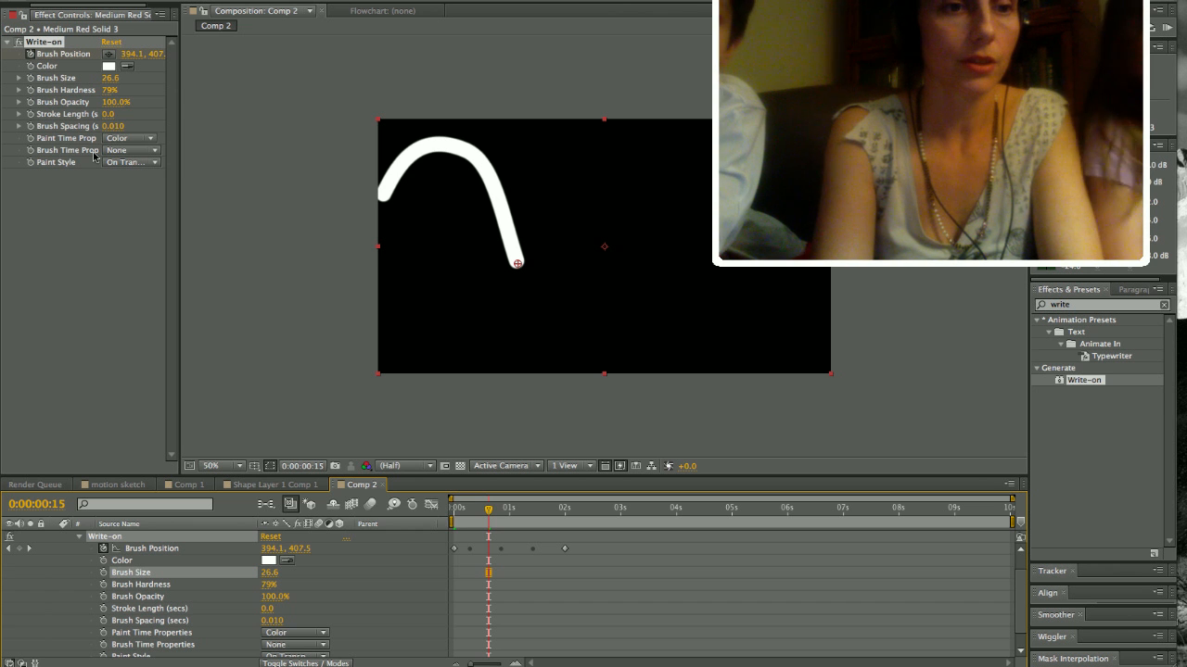
- Set Brush Time Properties to Size and change the brush colour to red
click(130, 150)
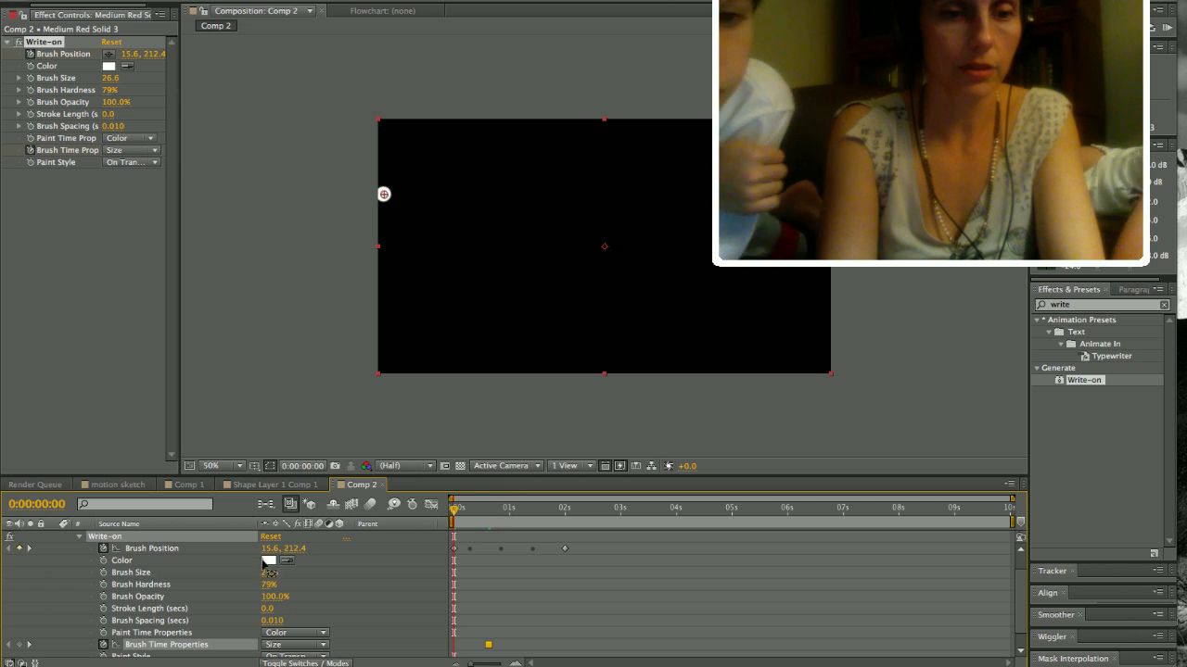
click(269, 561)
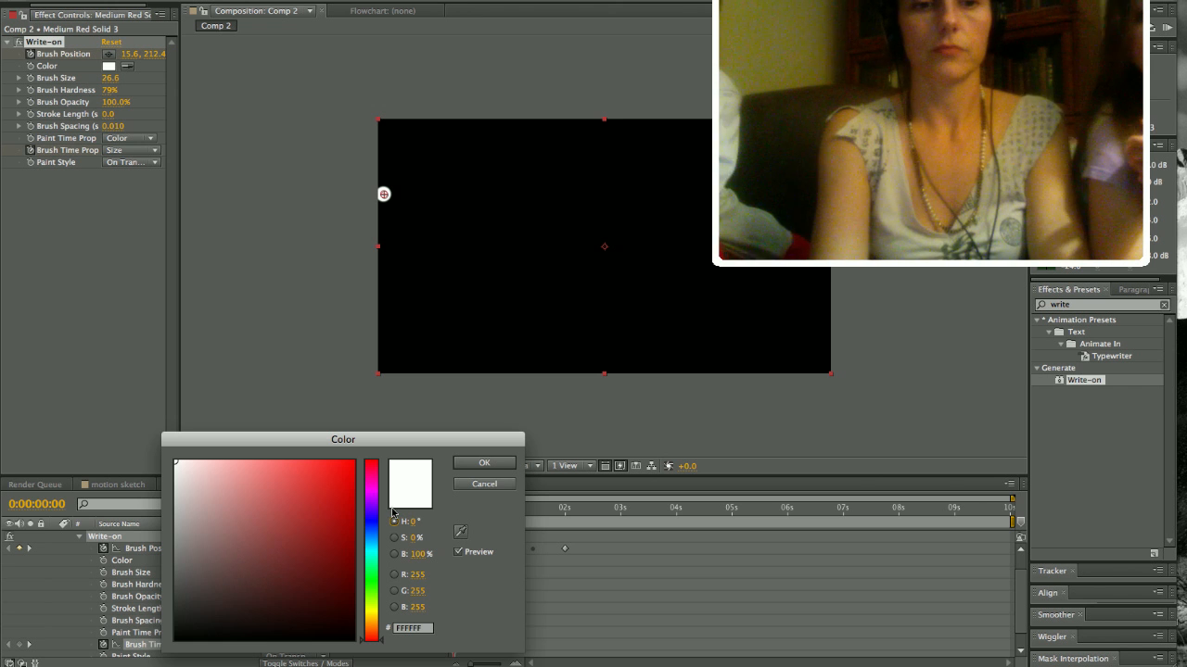
click(483, 463)
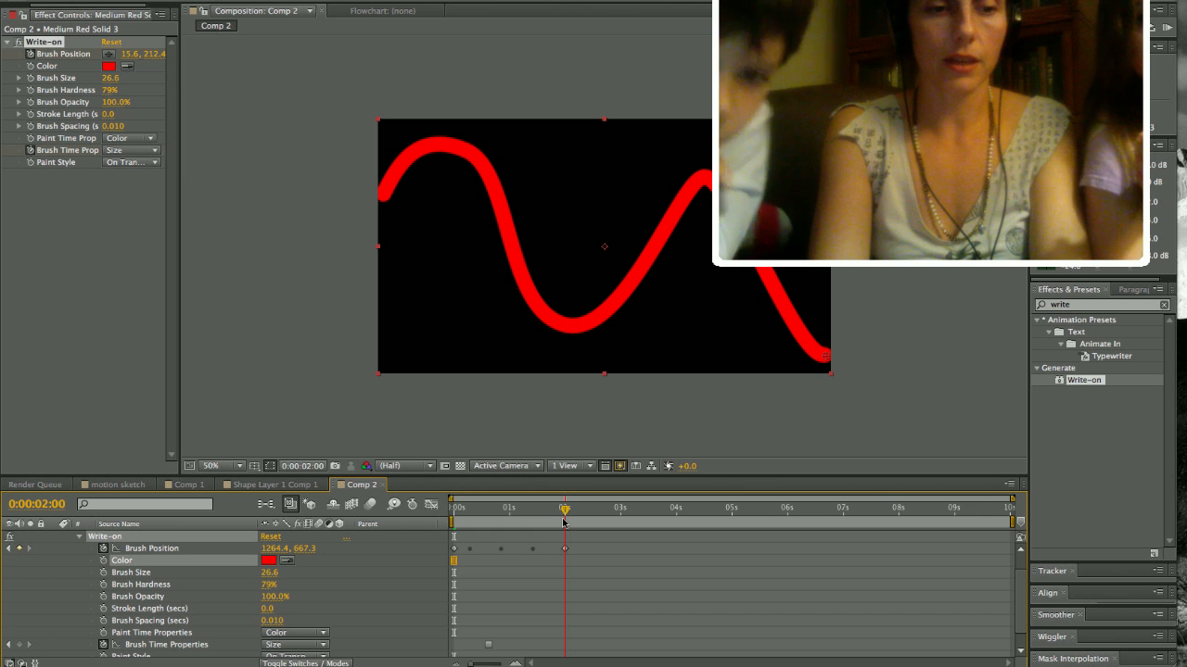
mouse_move(564, 508)
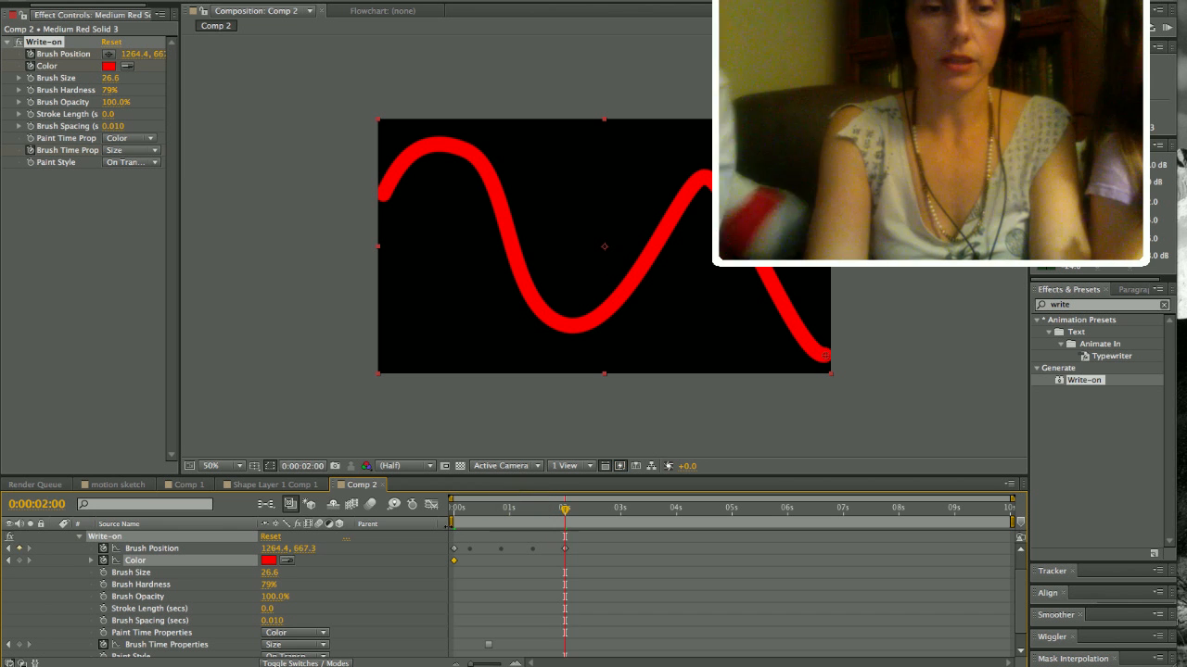
- Keyframe the brush colour to blue, with a light green keyframe in the middle
click(269, 560)
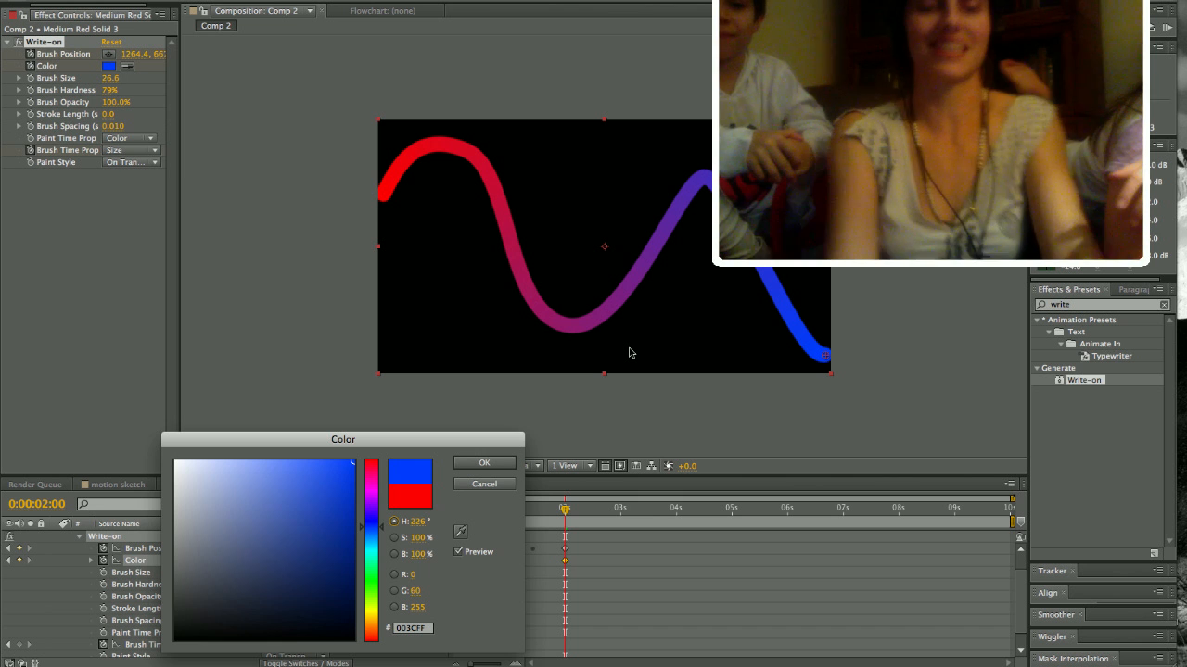
click(483, 462)
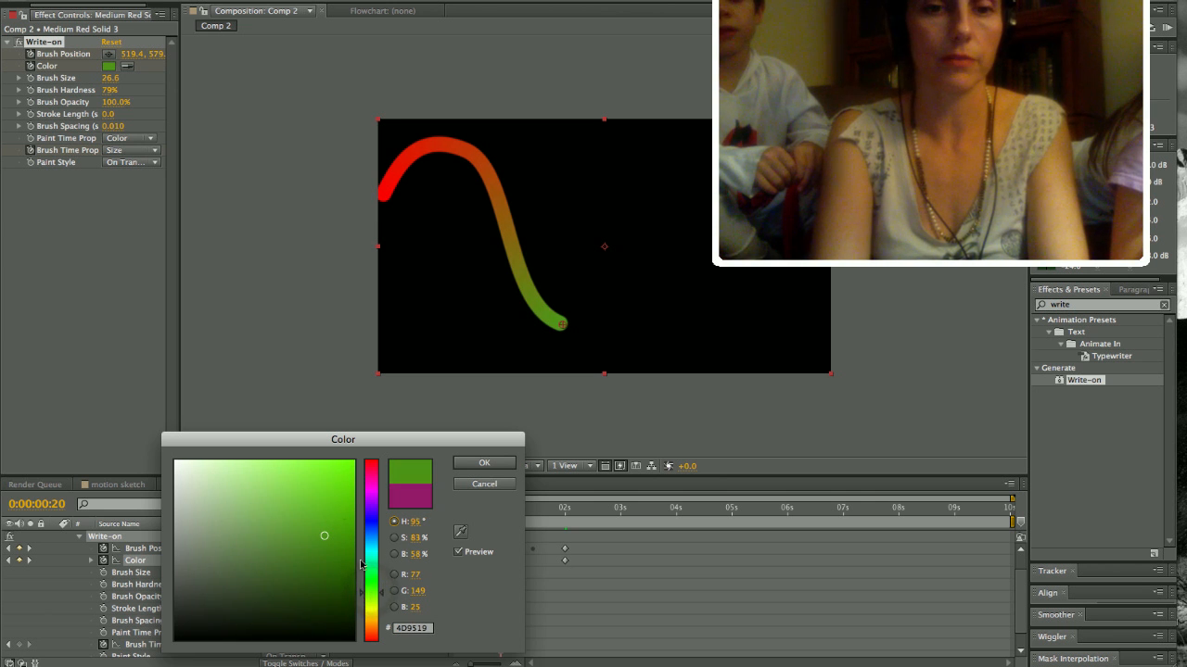
click(299, 468)
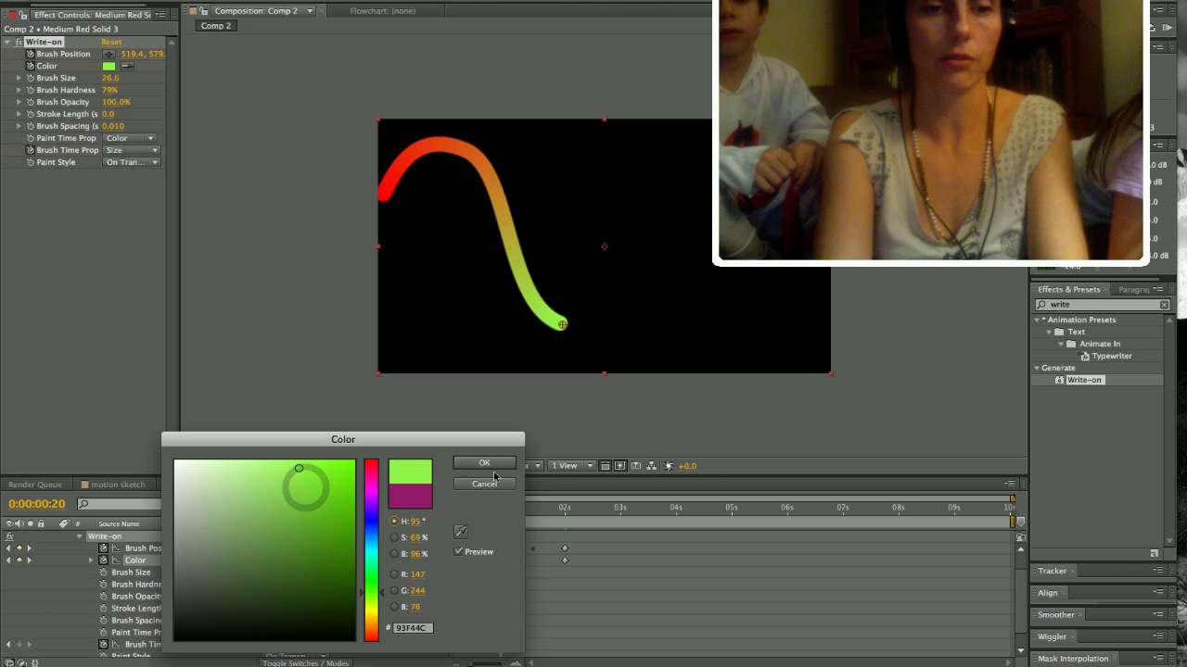
click(483, 462)
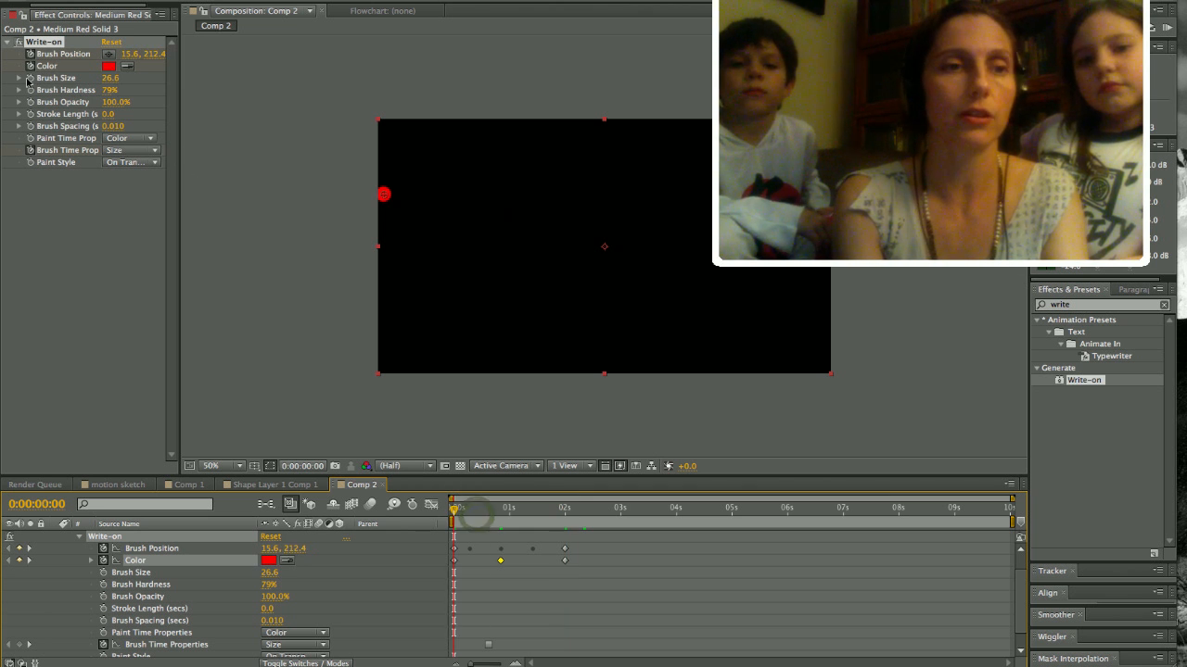
- Turn on Brush Size keyframing so the stroke tapers from 26.6 to 0
click(143, 572)
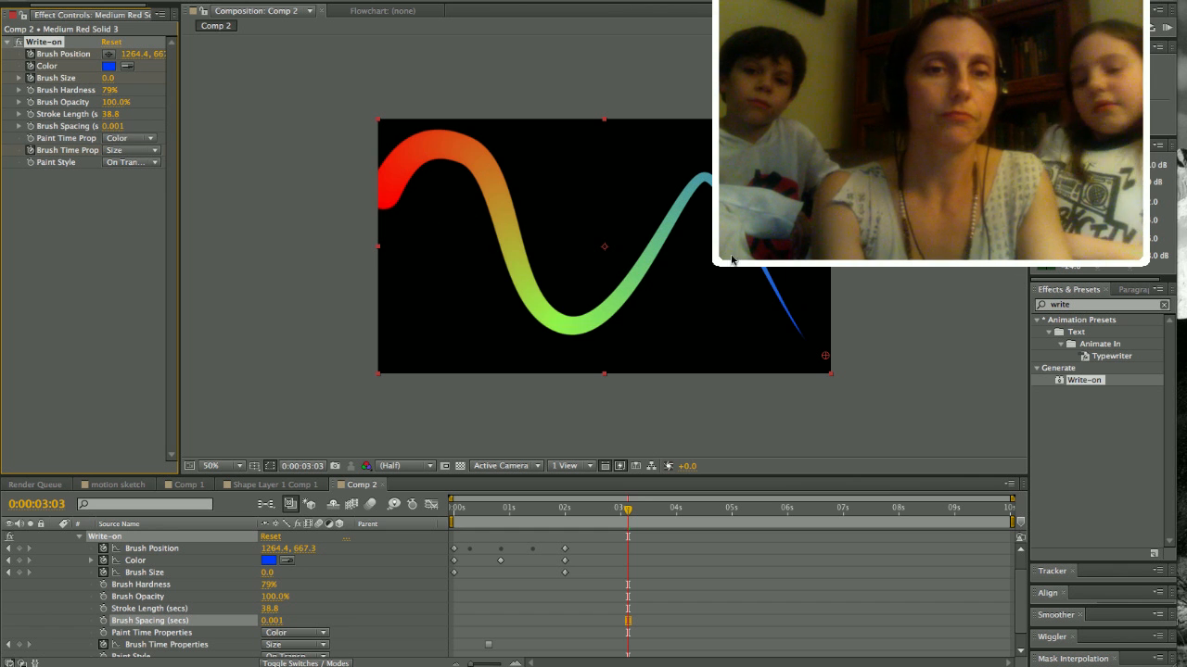
mouse_move(580, 528)
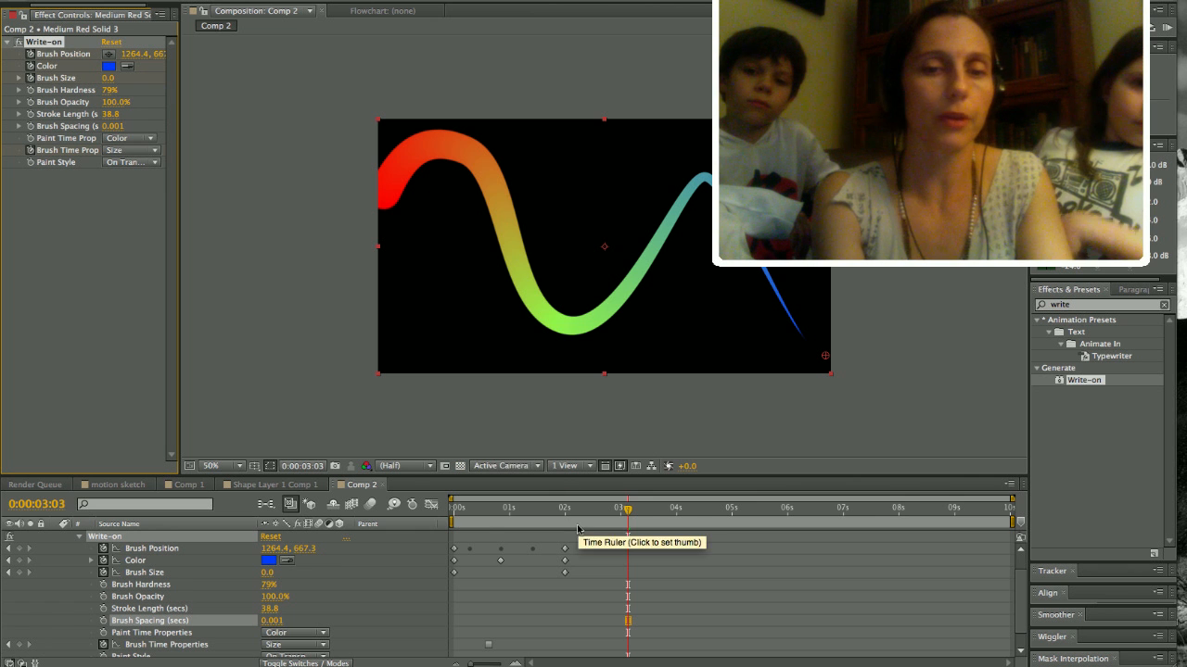